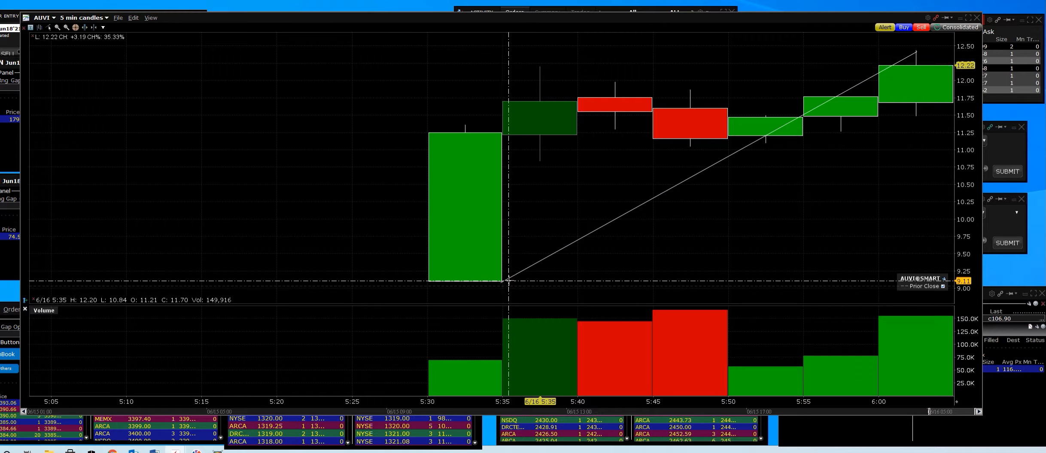
mouse_move(829, 209)
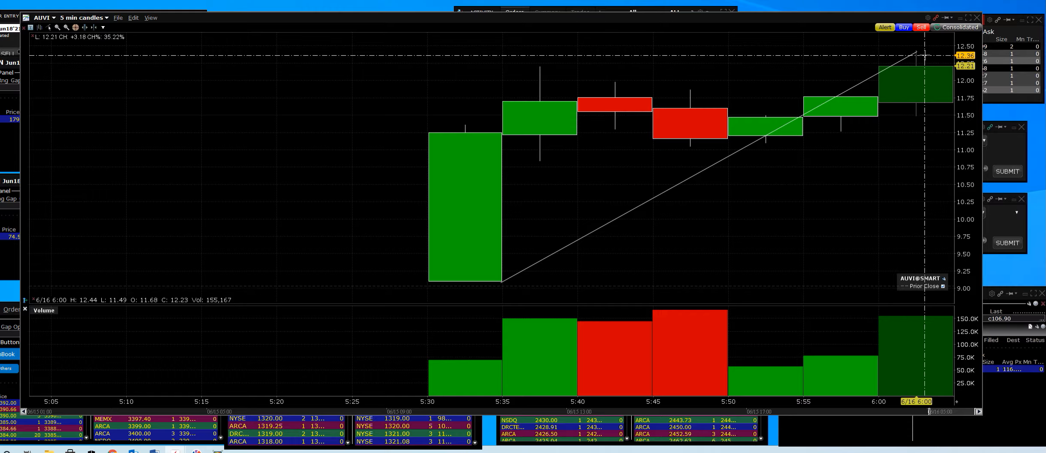
mouse_move(481, 267)
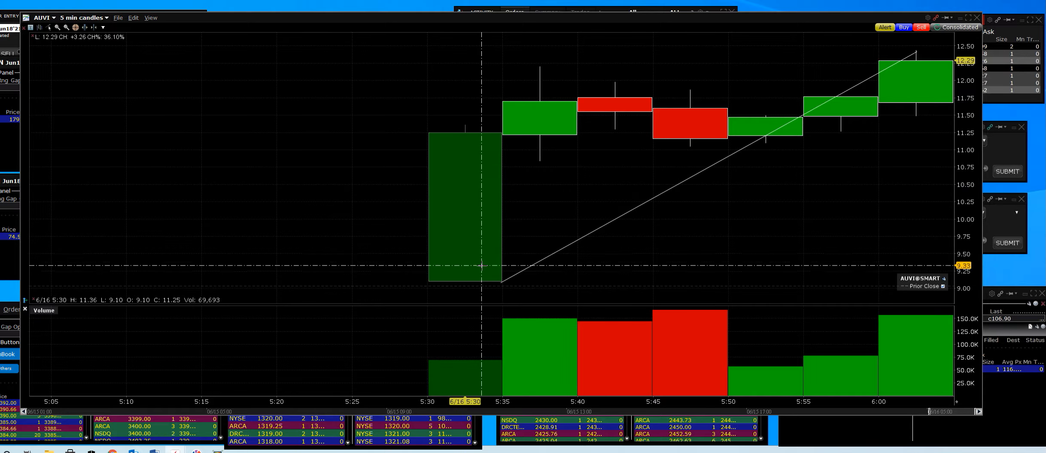
mouse_move(740, 121)
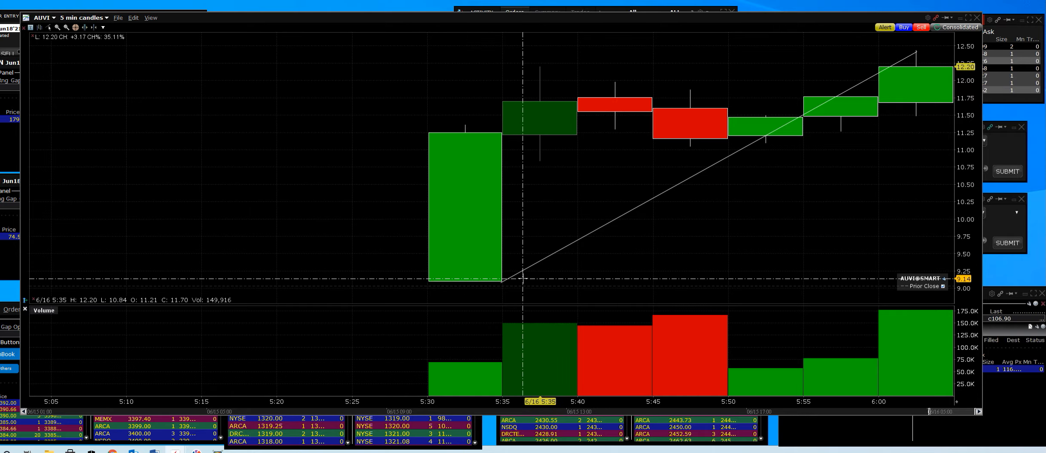
mouse_move(504, 281)
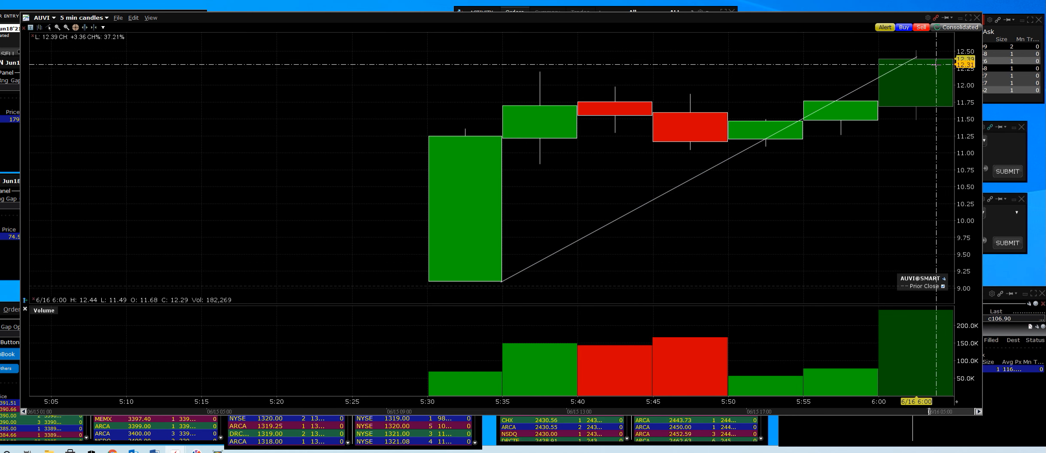
mouse_move(913, 72)
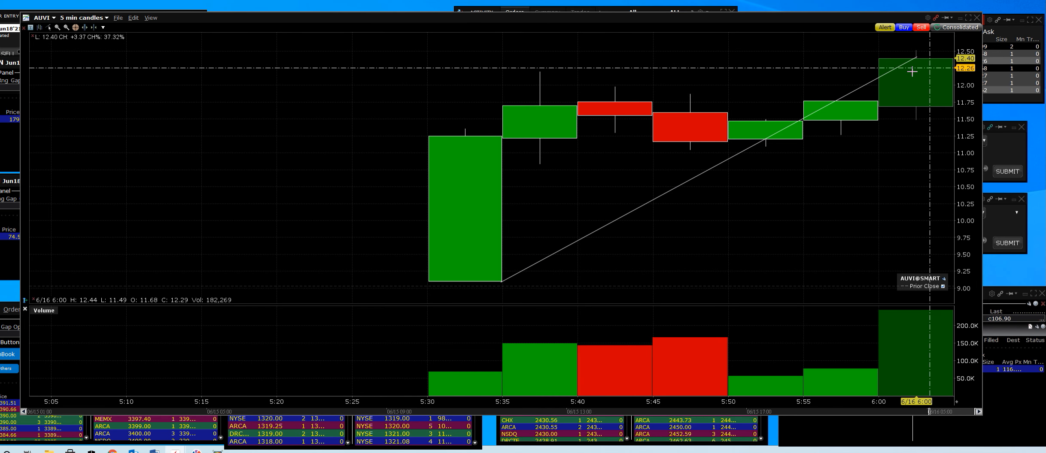